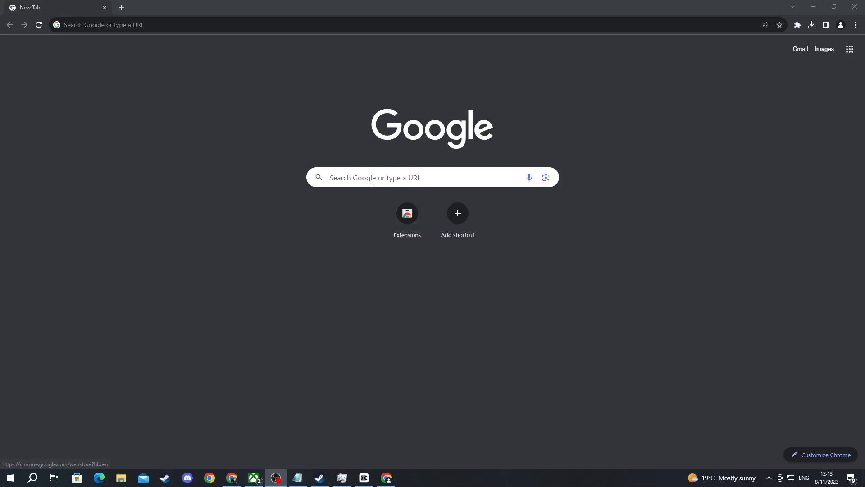
mouse_move(361, 180)
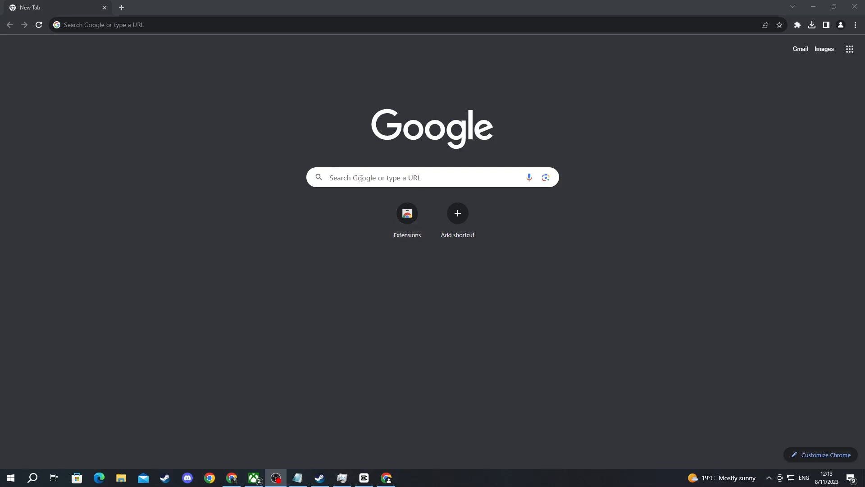
Search 'ds4' on Google, go to ds4-windows.com and download DS4Windows 3.2.13
type("ds4")
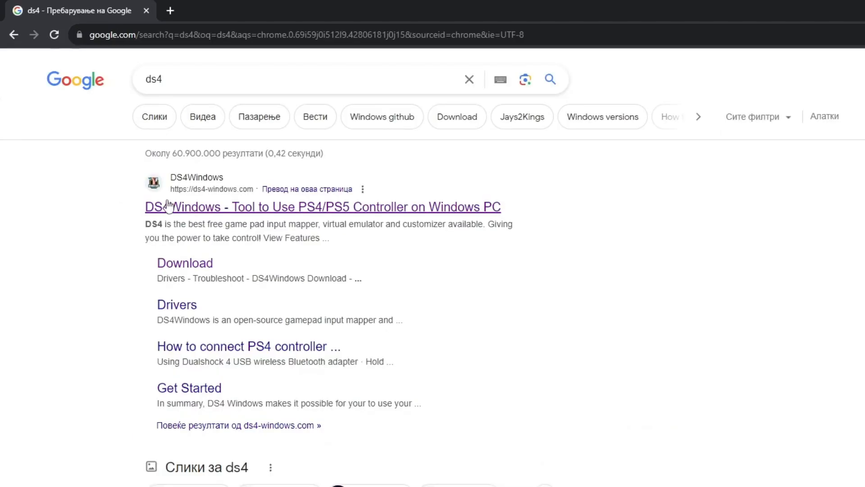
left_click(323, 206)
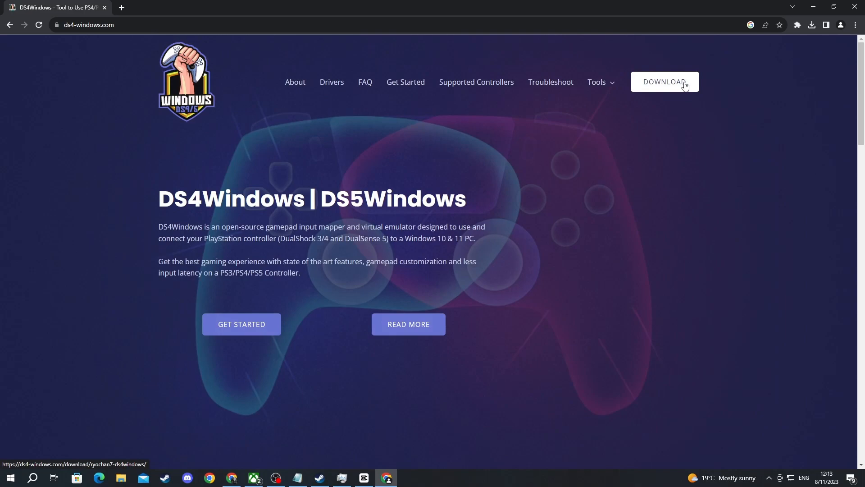
left_click(664, 82)
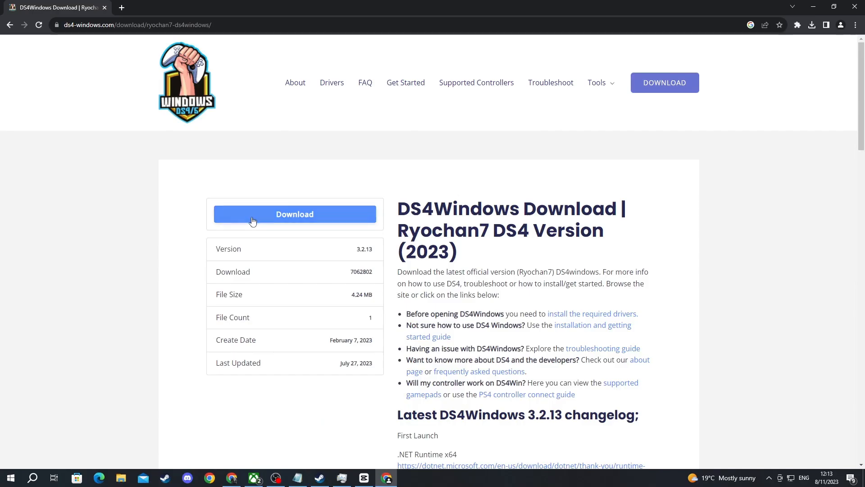
left_click(295, 214)
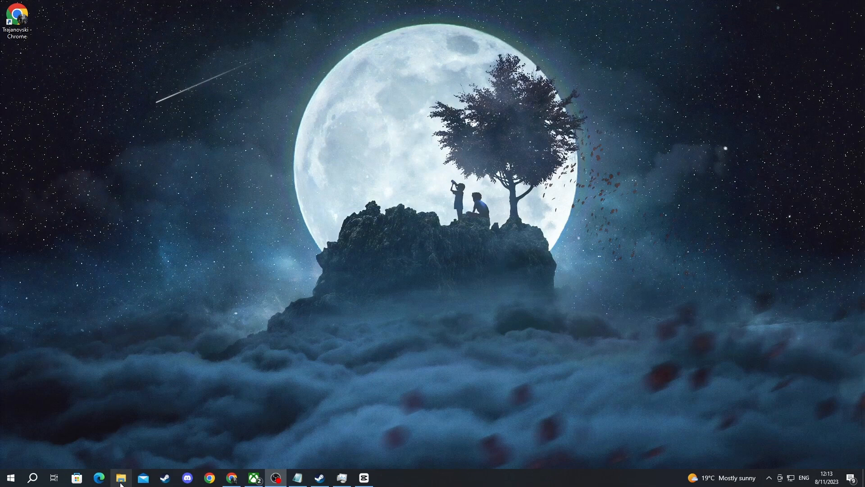
Copy the newest DS4Windows 3.2.13 zip from Downloads onto the desktop
left_click(120, 477)
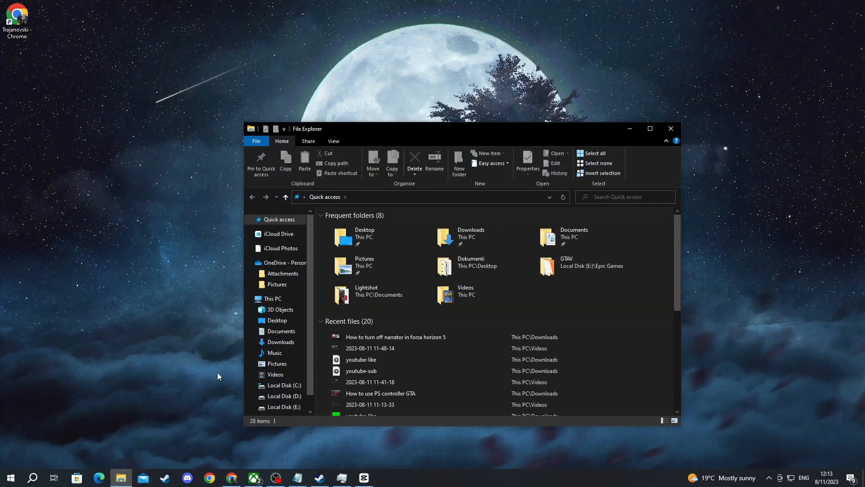
left_click(248, 363)
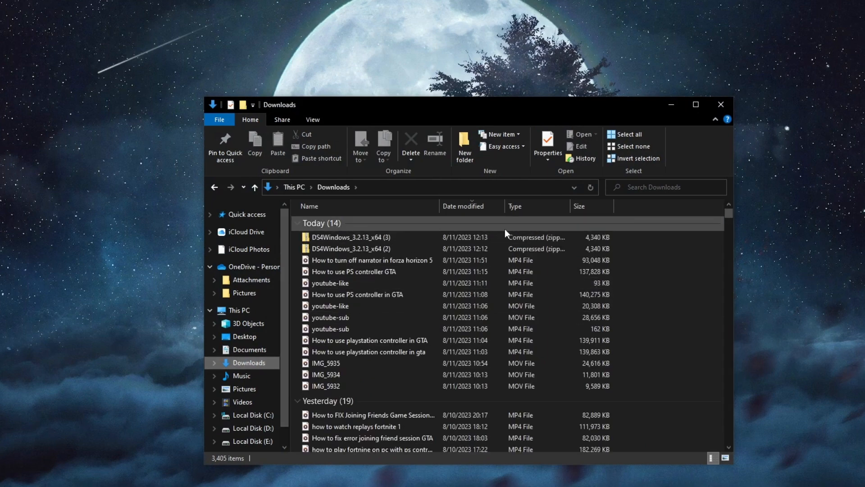
left_click(345, 236)
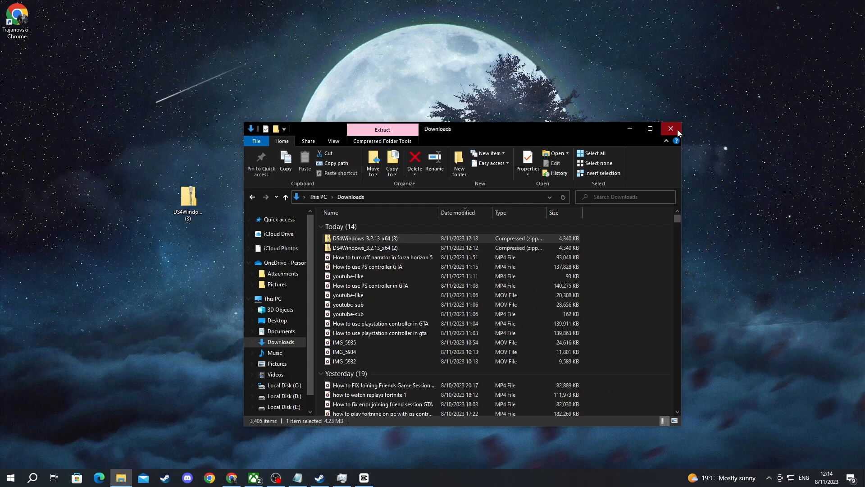
left_click(671, 129)
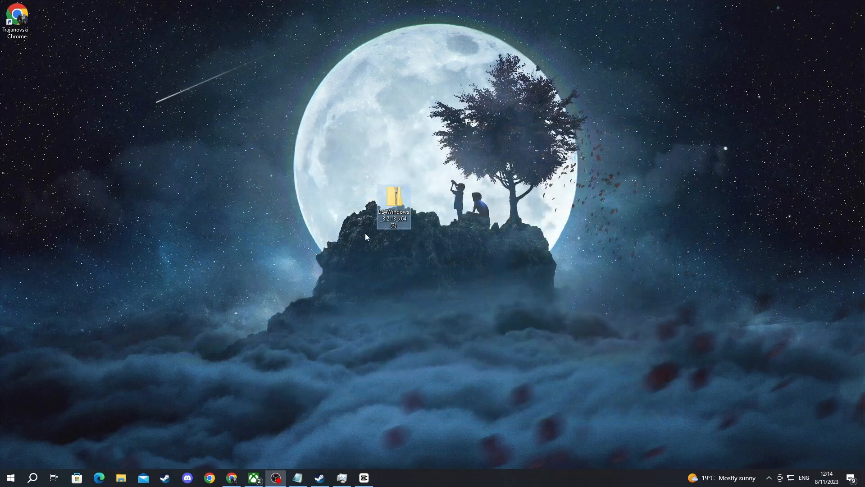
Extract all files from the DS4Windows zip, then open the inner DS4Windows folder
double_click(393, 197)
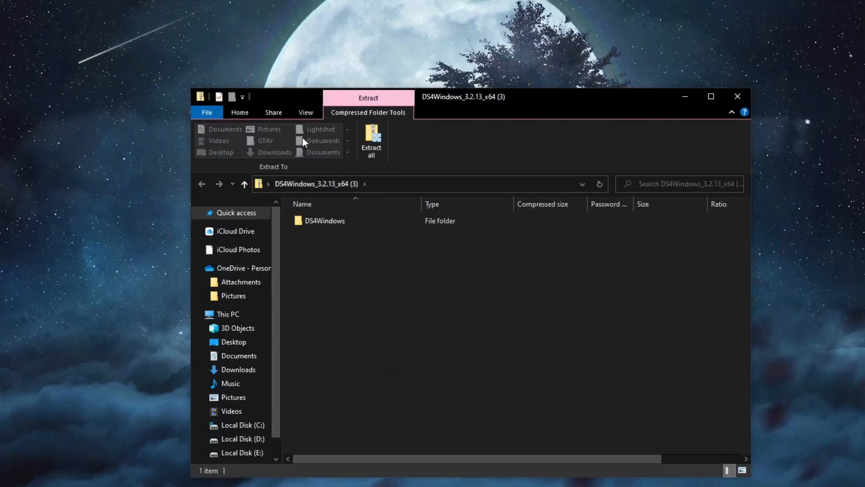
left_click(371, 141)
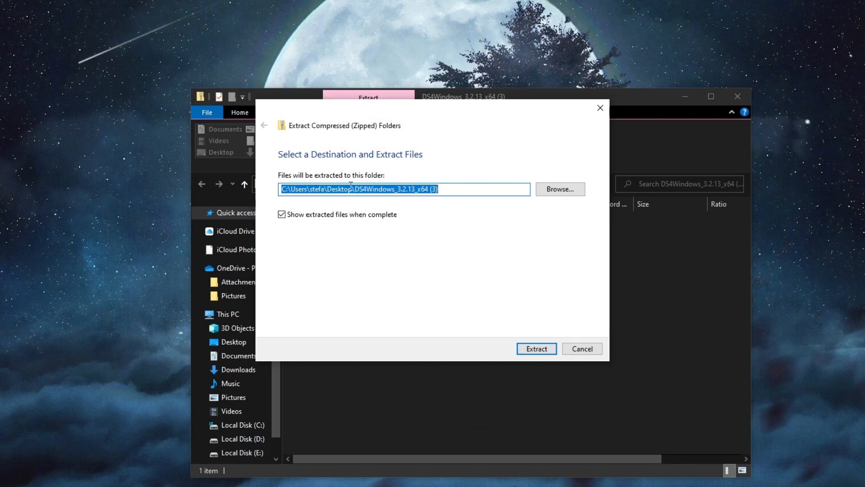
left_click(535, 348)
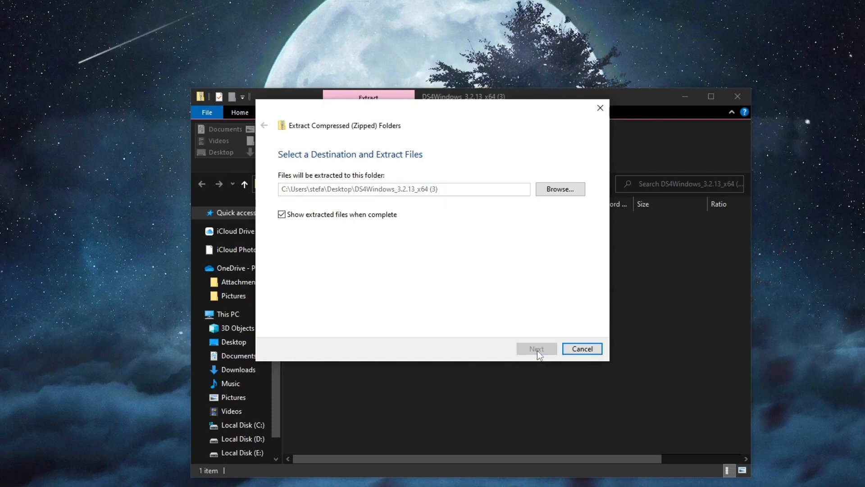
left_click(535, 348)
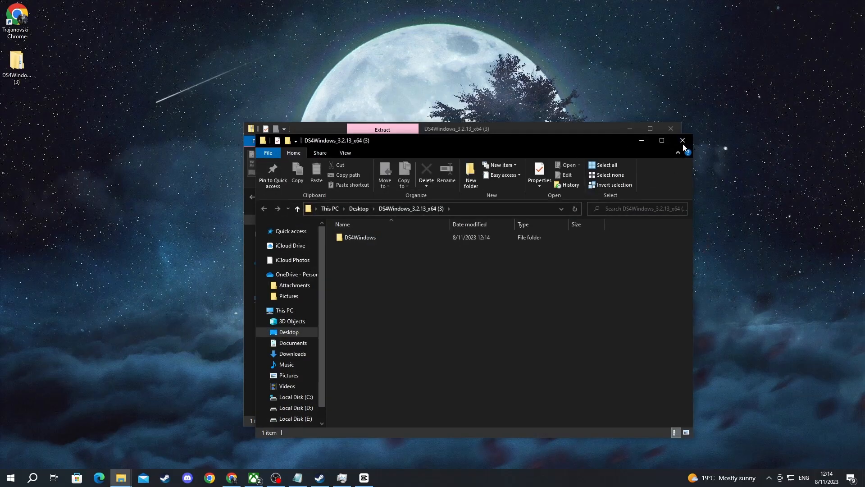
left_click(683, 140)
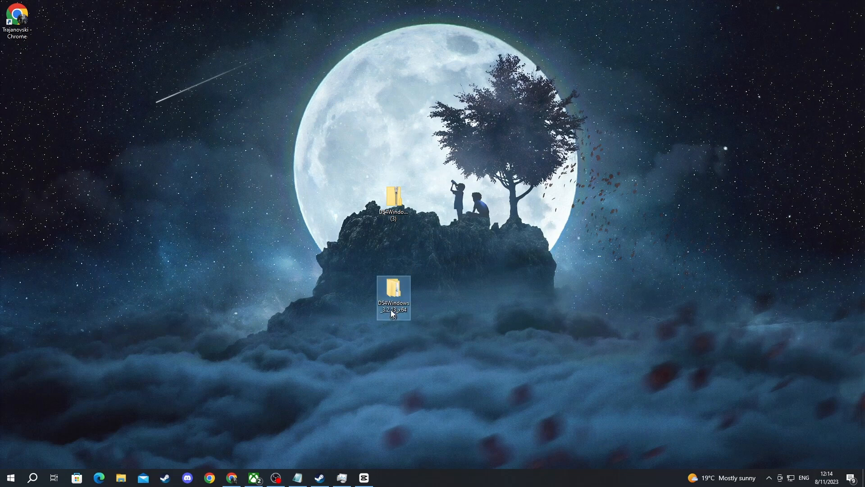
double_click(393, 297)
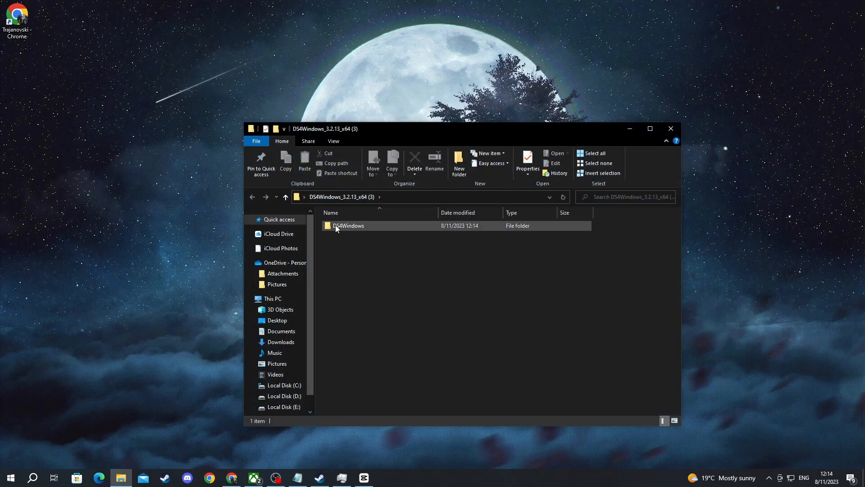
double_click(349, 226)
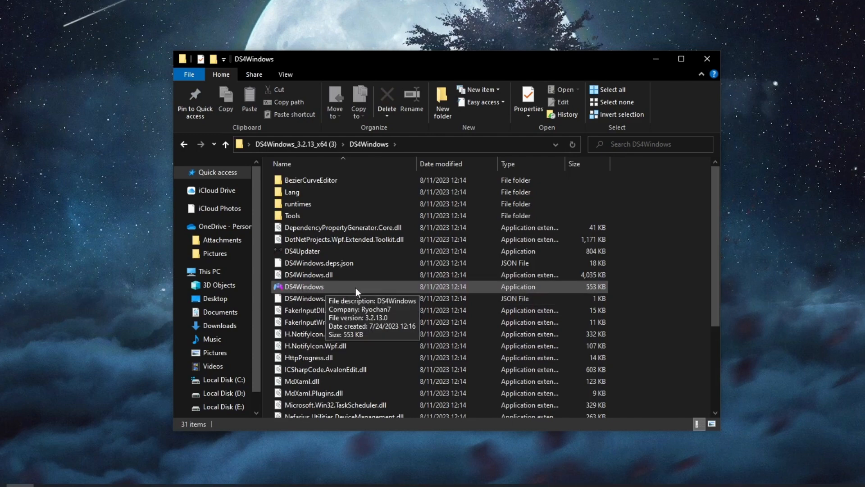
Run DS4Windows.exe, save settings to Program Folder, and keep DS4 Device Support checked
double_click(304, 286)
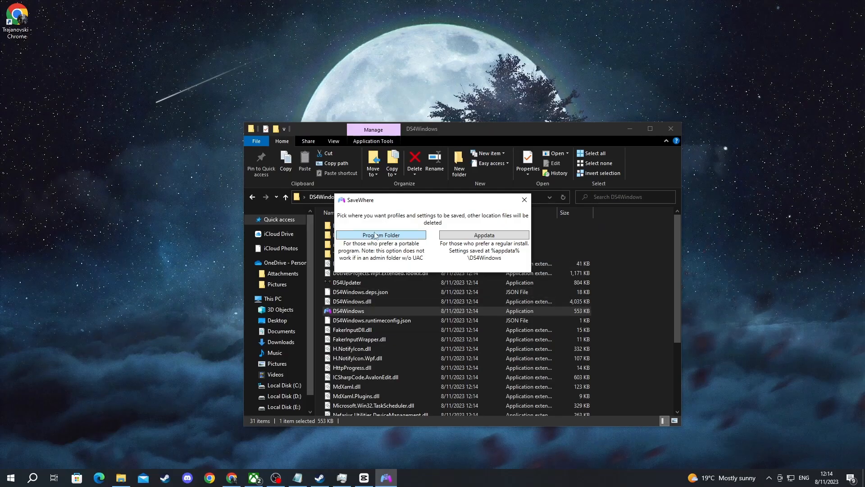
mouse_move(417, 224)
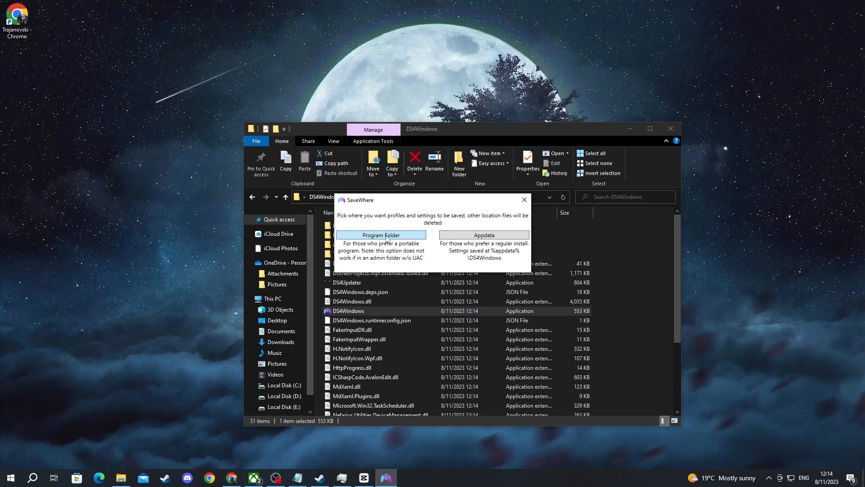
left_click(381, 234)
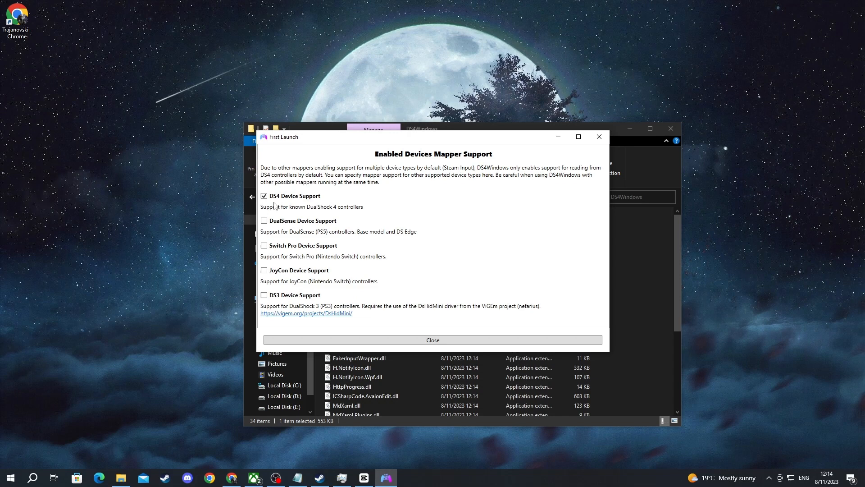
mouse_move(293, 275)
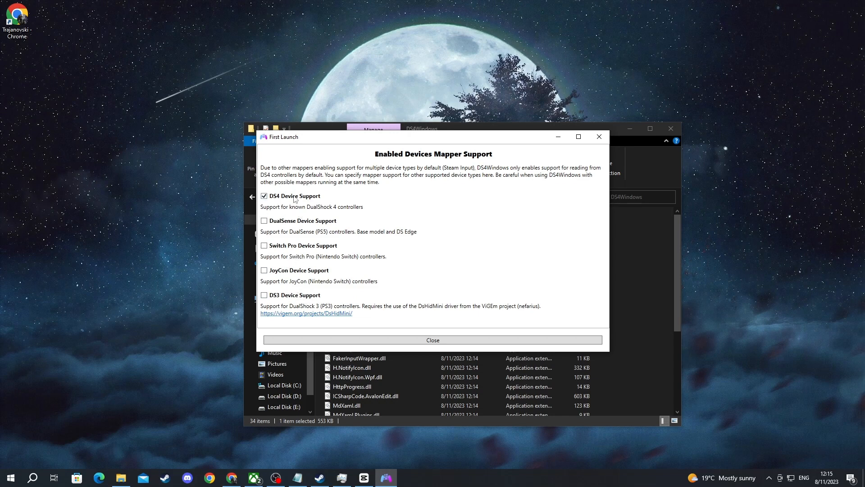
mouse_move(275, 231)
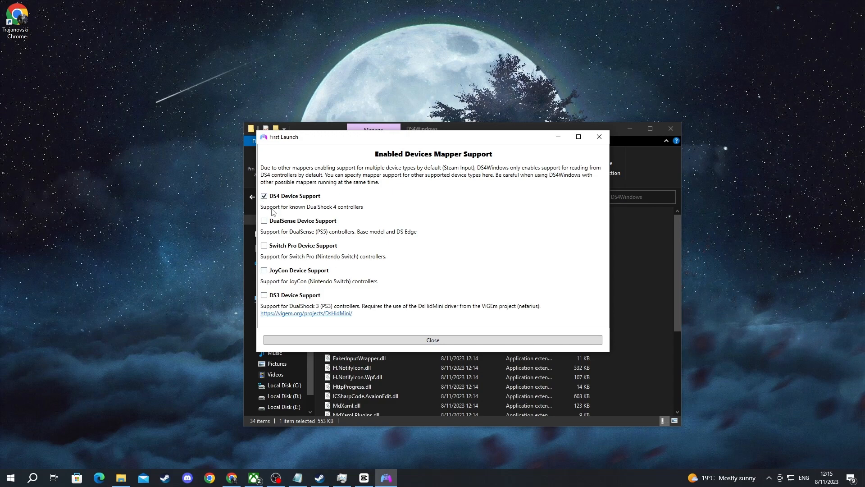
left_click(432, 339)
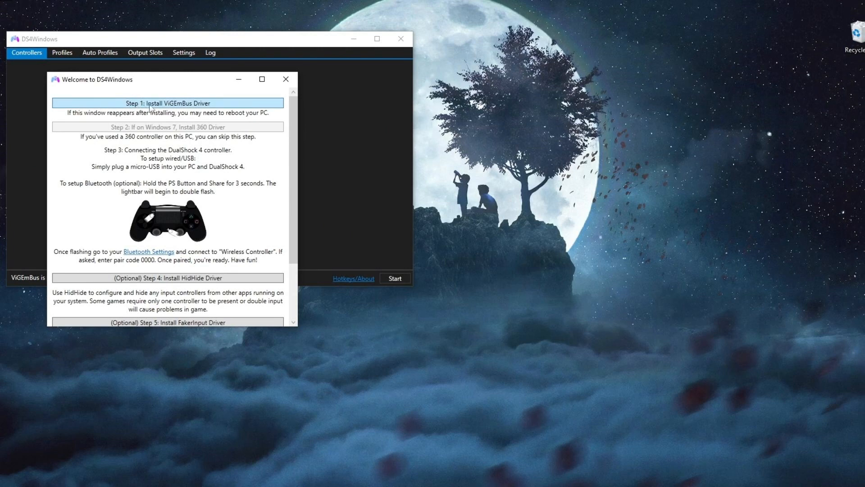
Install ViGEmBus after accepting its license, then click Finished in the Welcome dialog
left_click(168, 103)
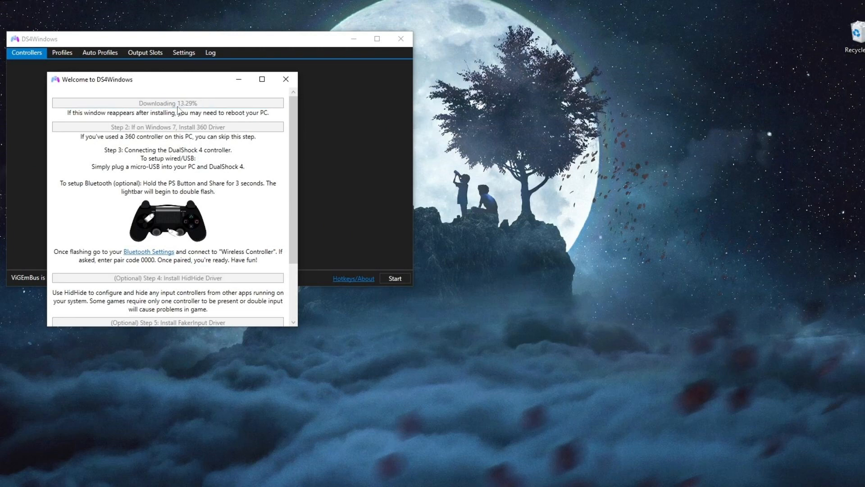
mouse_move(286, 204)
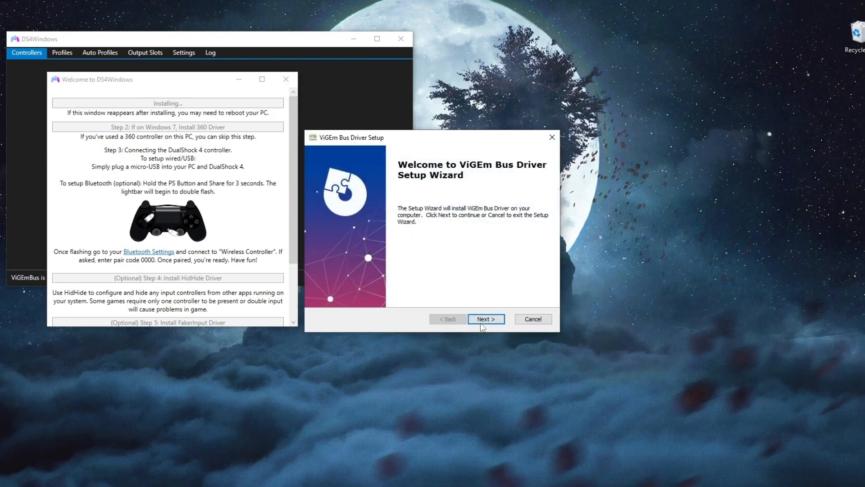
left_click(485, 319)
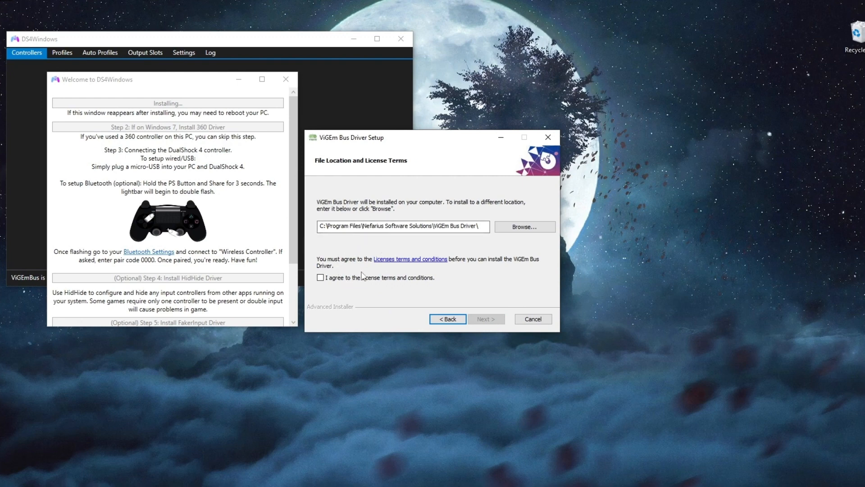
mouse_move(421, 276)
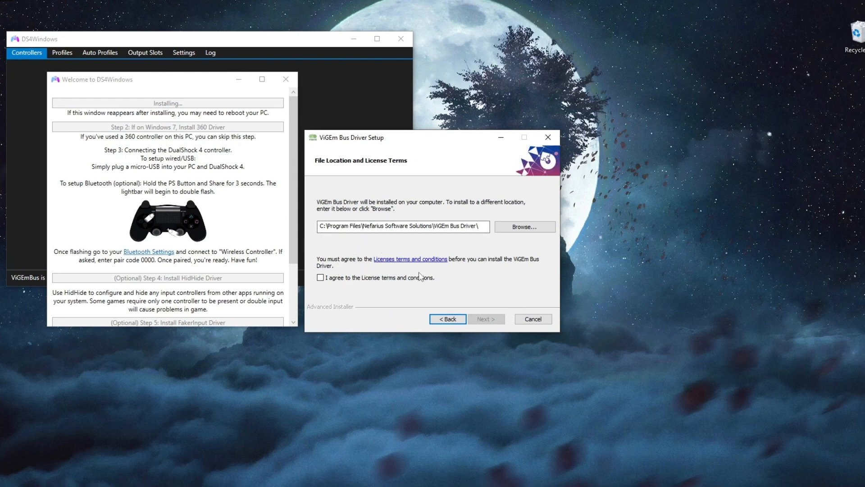
left_click(320, 277)
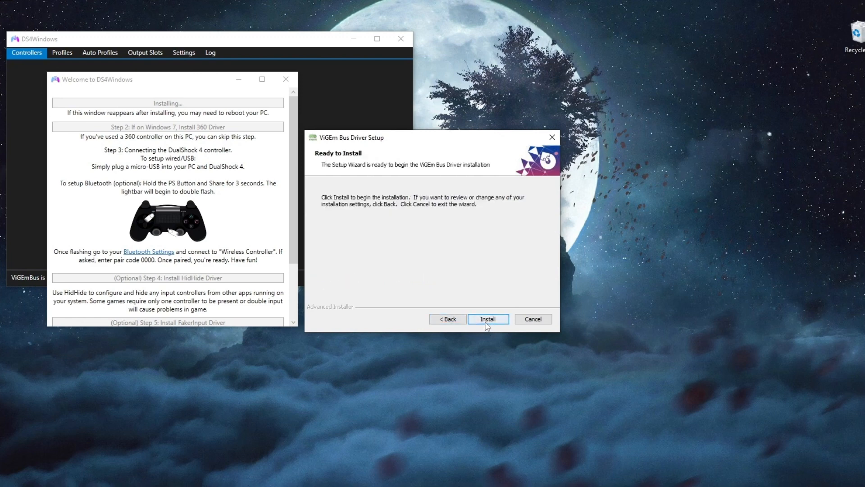
left_click(488, 319)
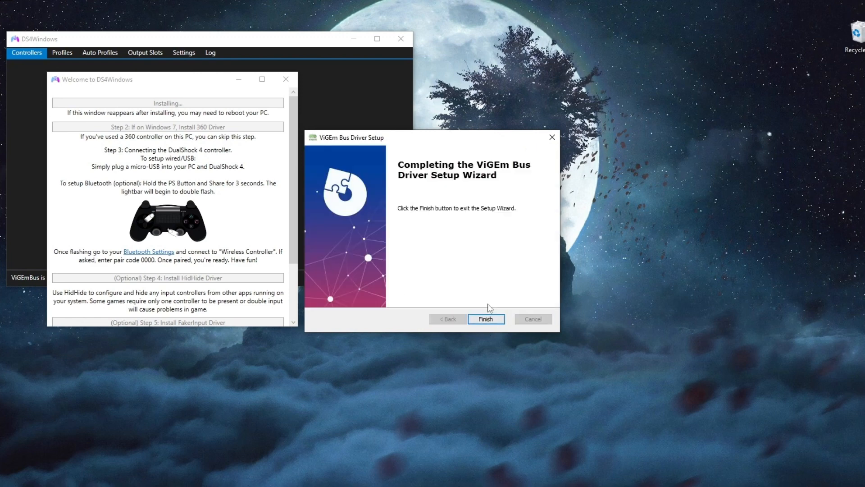
left_click(485, 319)
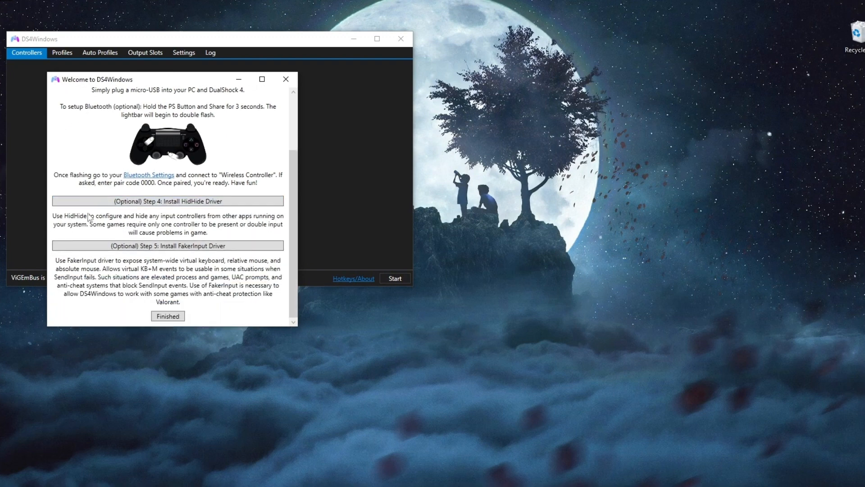
mouse_move(167, 246)
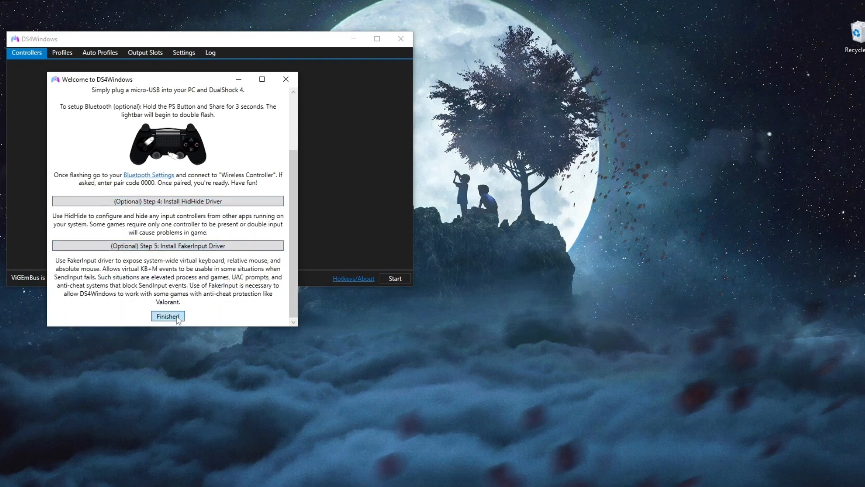
left_click(167, 317)
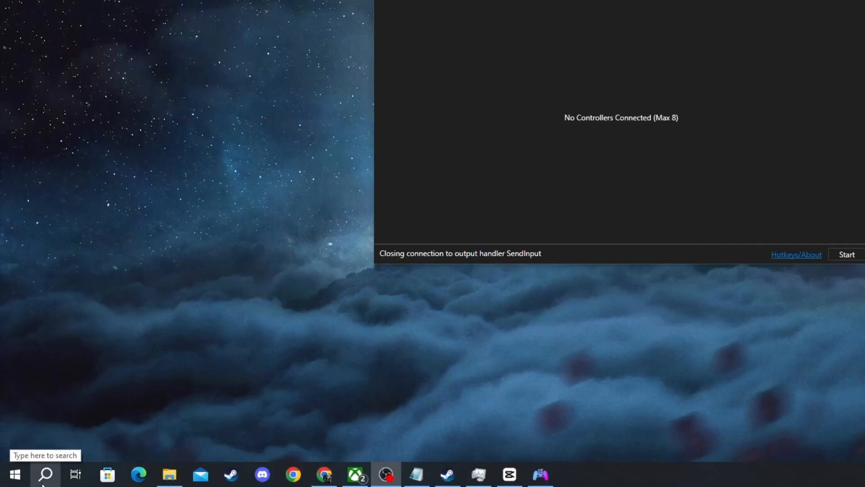
Start adding a Bluetooth device in Windows Settings, then return to DS4Windows
left_click(45, 474)
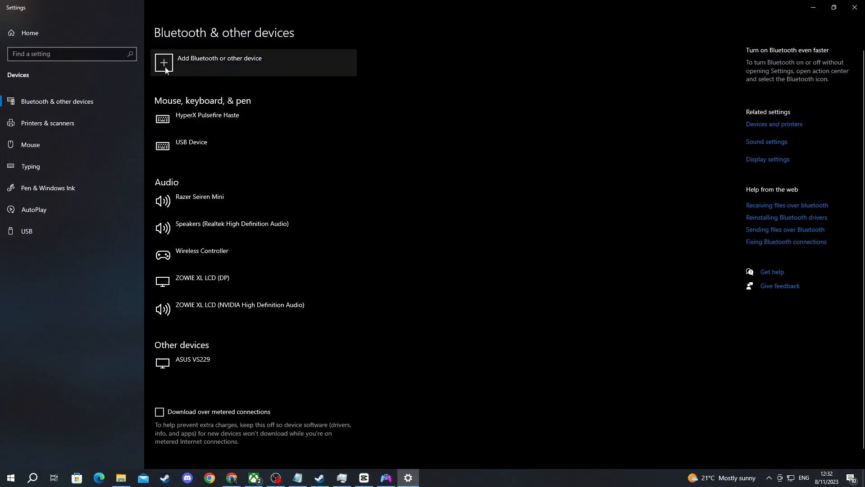
left_click(163, 62)
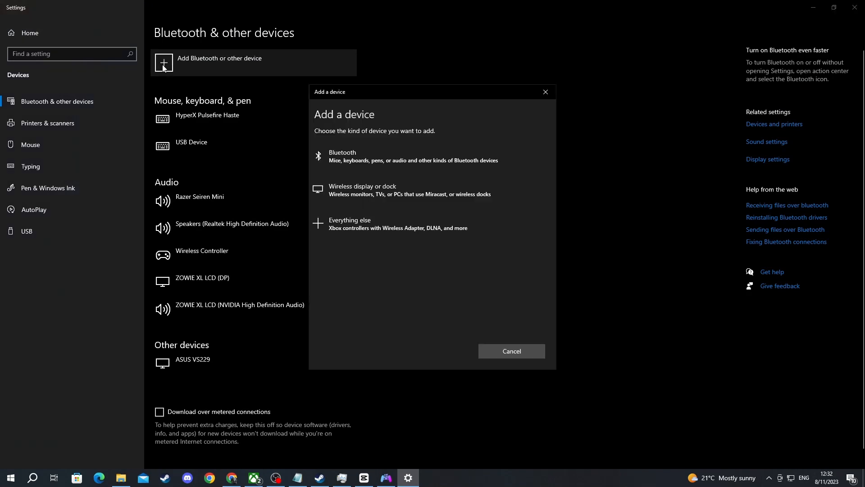
mouse_move(217, 111)
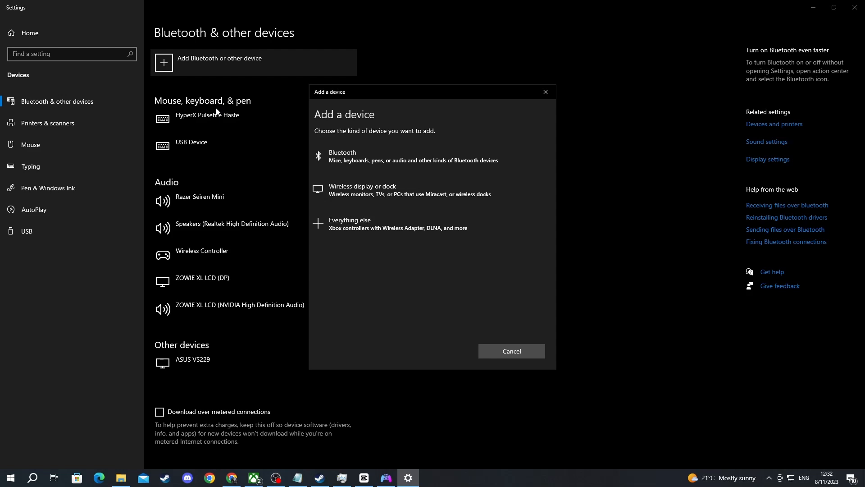
mouse_move(366, 224)
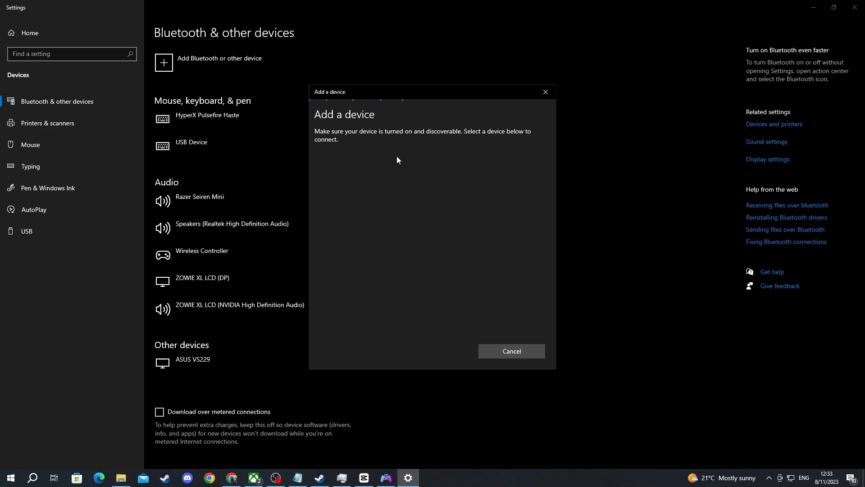
mouse_move(416, 433)
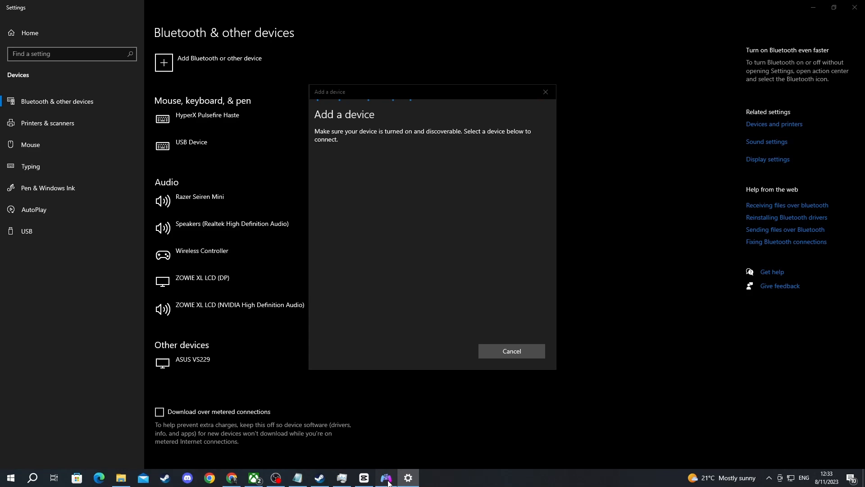
left_click(386, 478)
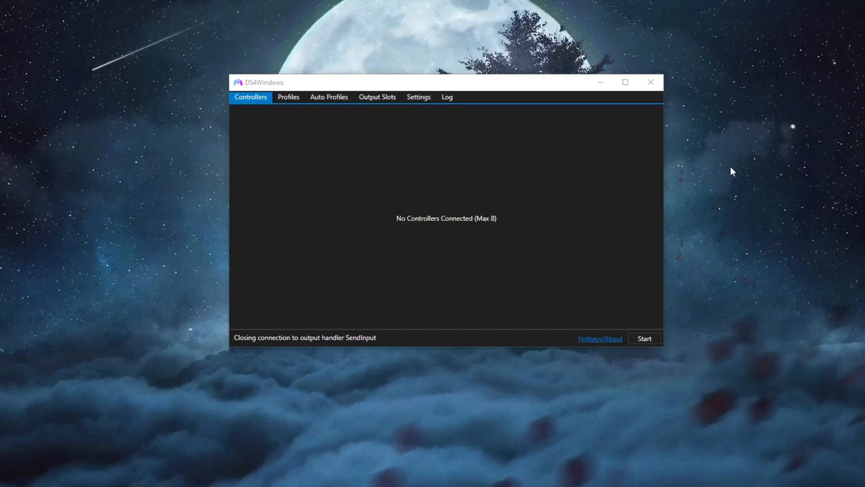
mouse_move(677, 339)
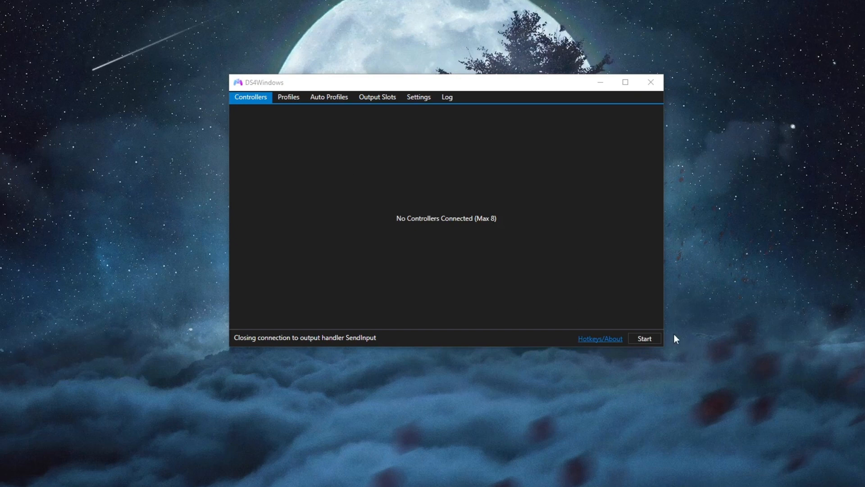
Click Start in the DS4Windows Controllers tab
left_click(644, 338)
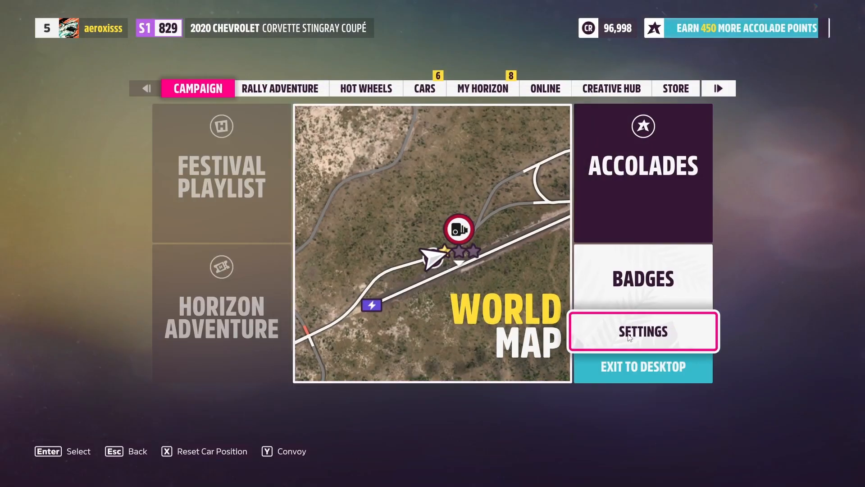
Go to Settings > Controls > Change Input Mapping and scroll the controller layout list
left_click(642, 332)
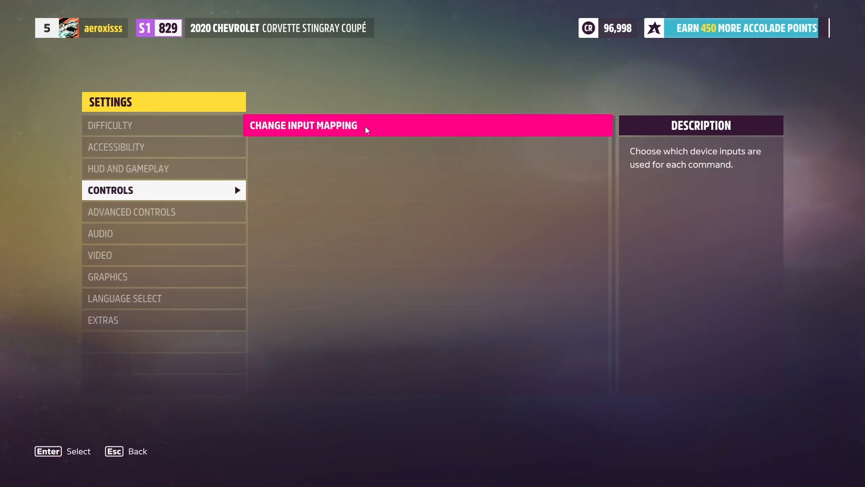
left_click(303, 125)
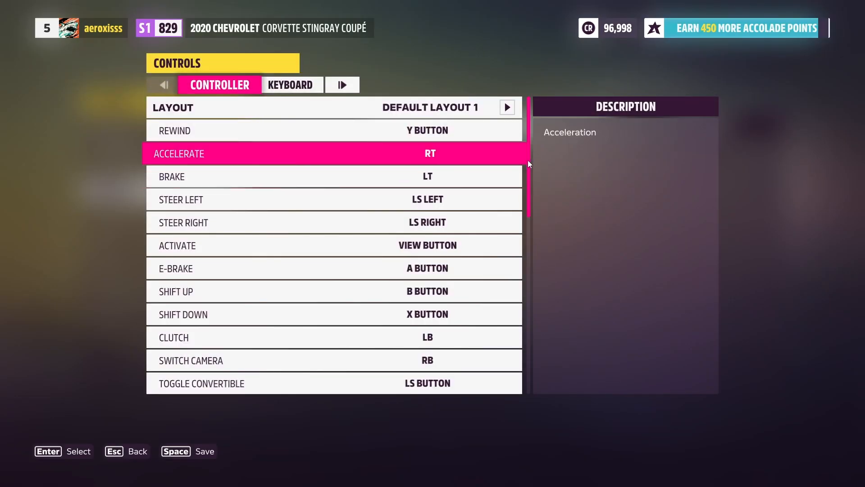
scroll("down", 3)
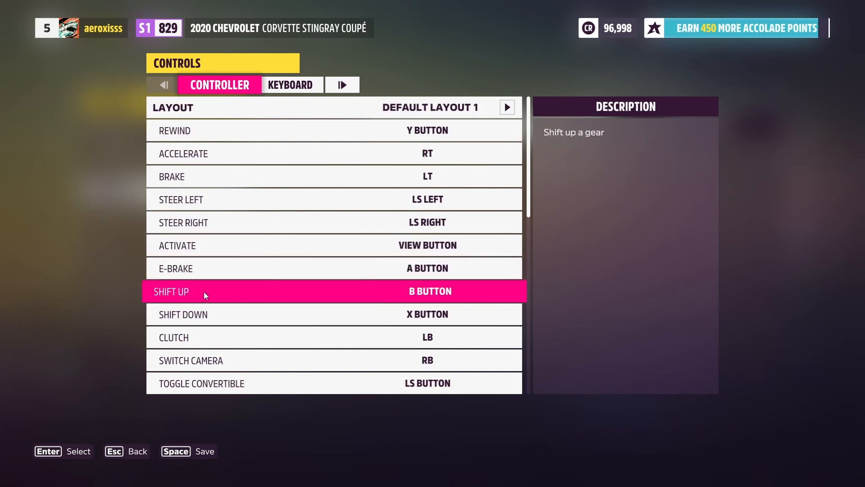
mouse_move(411, 298)
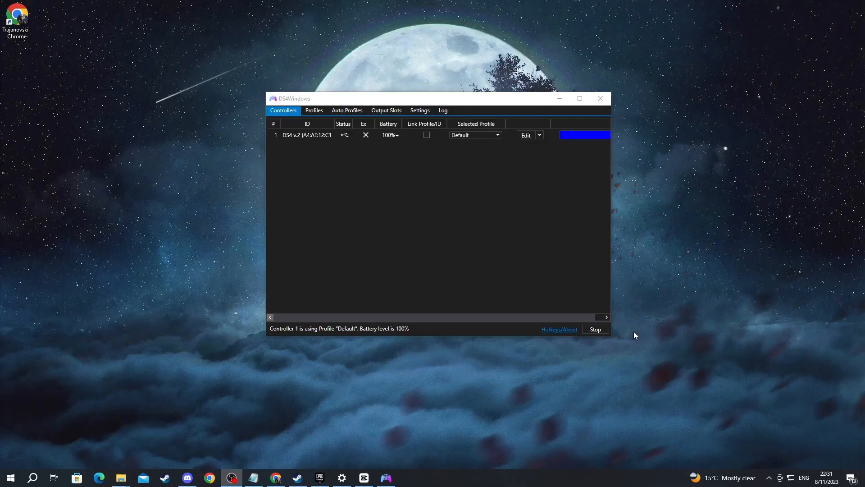
mouse_move(587, 326)
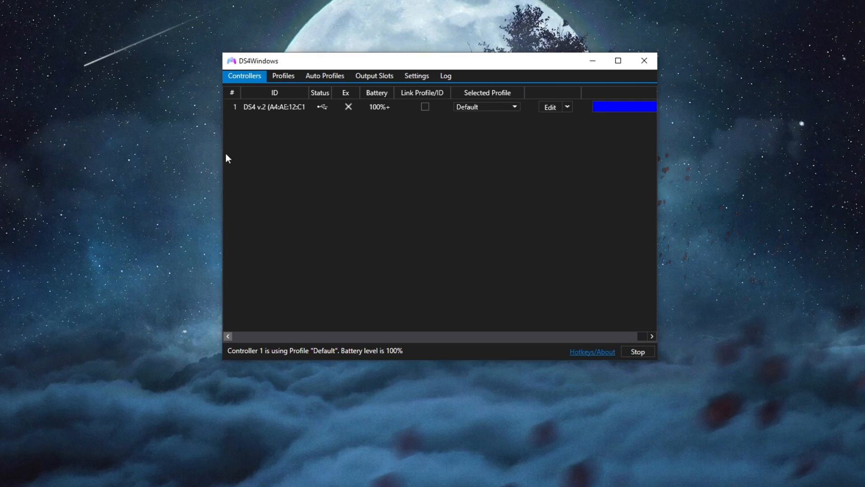
Tick Hide DS4 Controller on the DS4Windows Settings tab
left_click(416, 75)
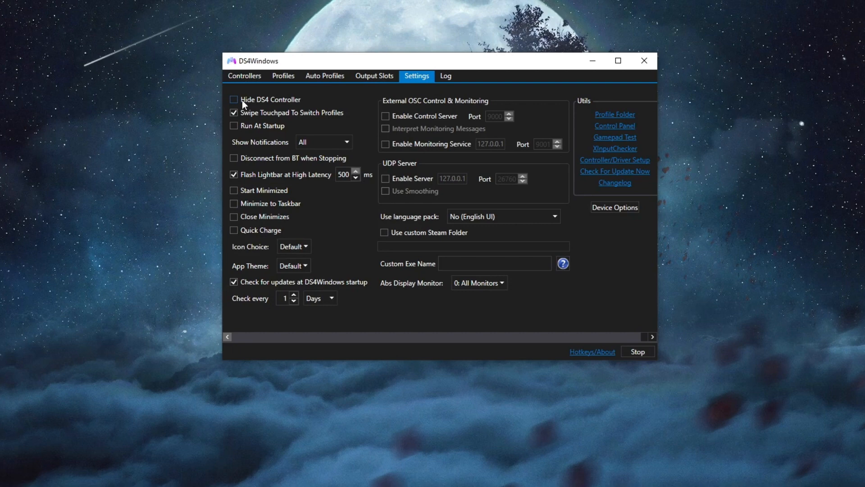
left_click(234, 100)
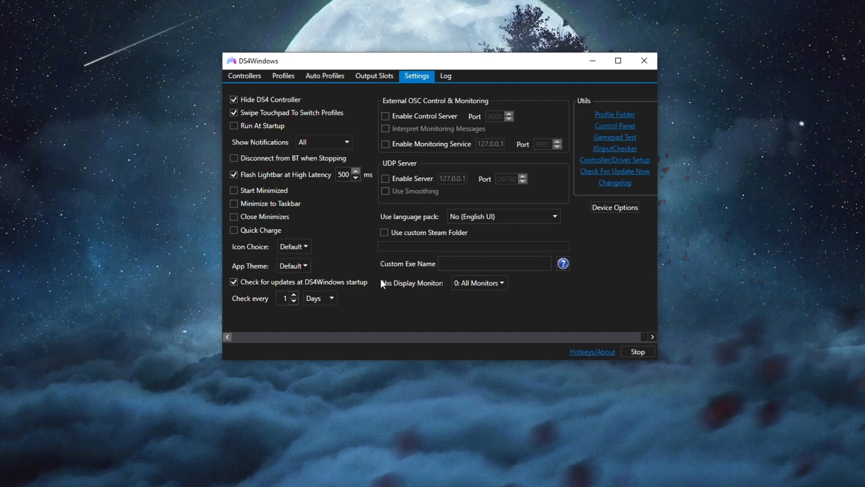